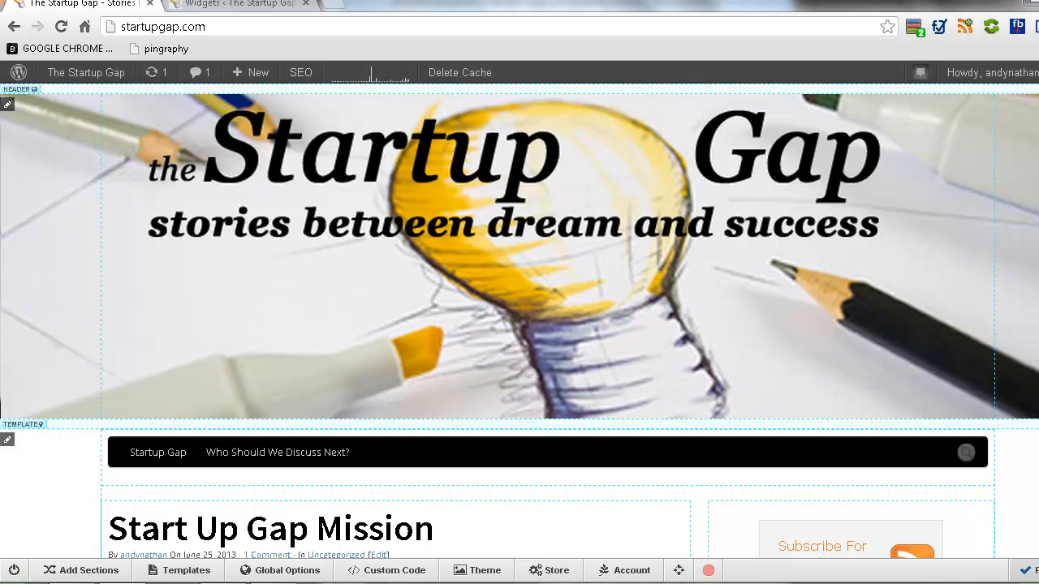
Place a 2 Columns layout from the section library beneath the Start Up Gap Mission post
{"action": "scroll", "scroll_direction": "down", "scroll_amount": 3}
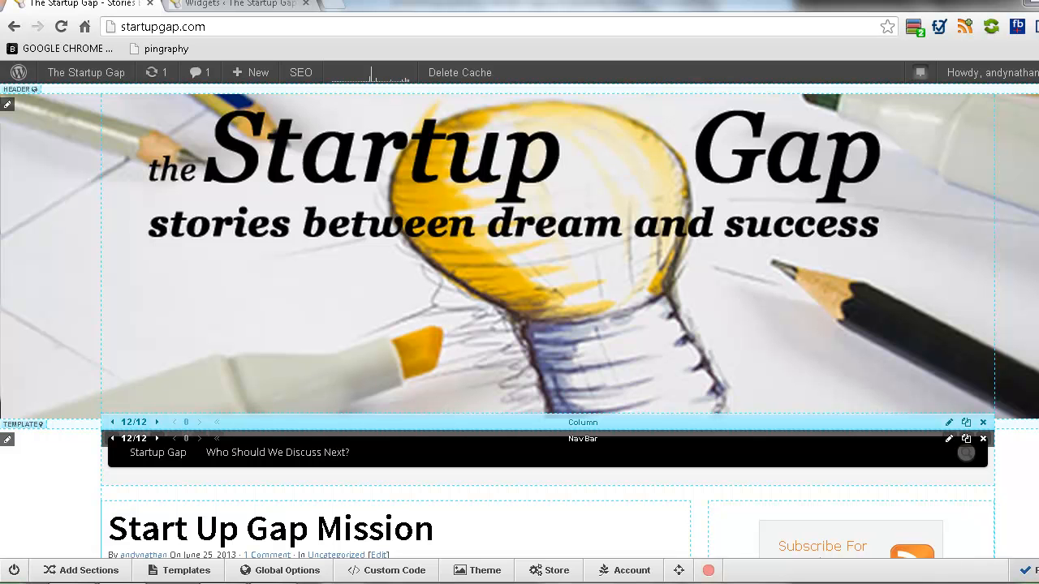
{"action": "scroll", "scroll_direction": "down", "scroll_amount": 3}
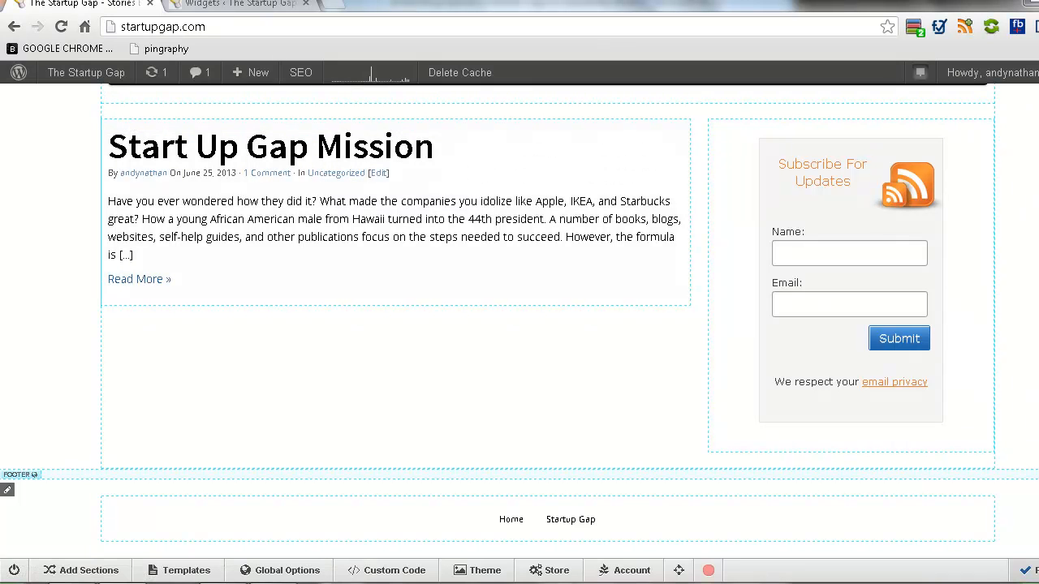
{"action": "left_click", "coordinate": [88, 570]}
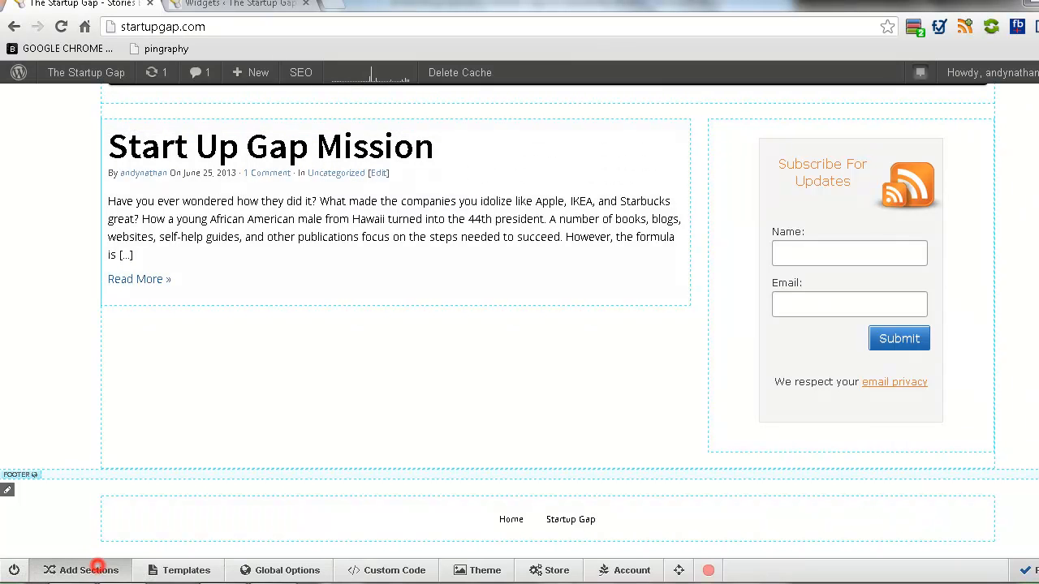
{"action": "left_click", "coordinate": [88, 570]}
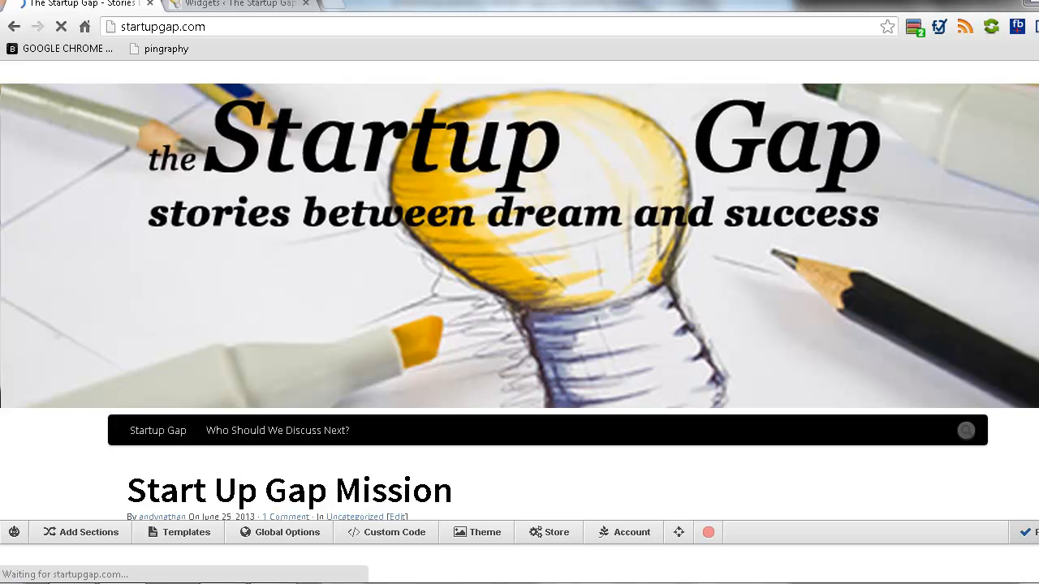
{"action": "scroll", "scroll_direction": "down", "scroll_amount": 3}
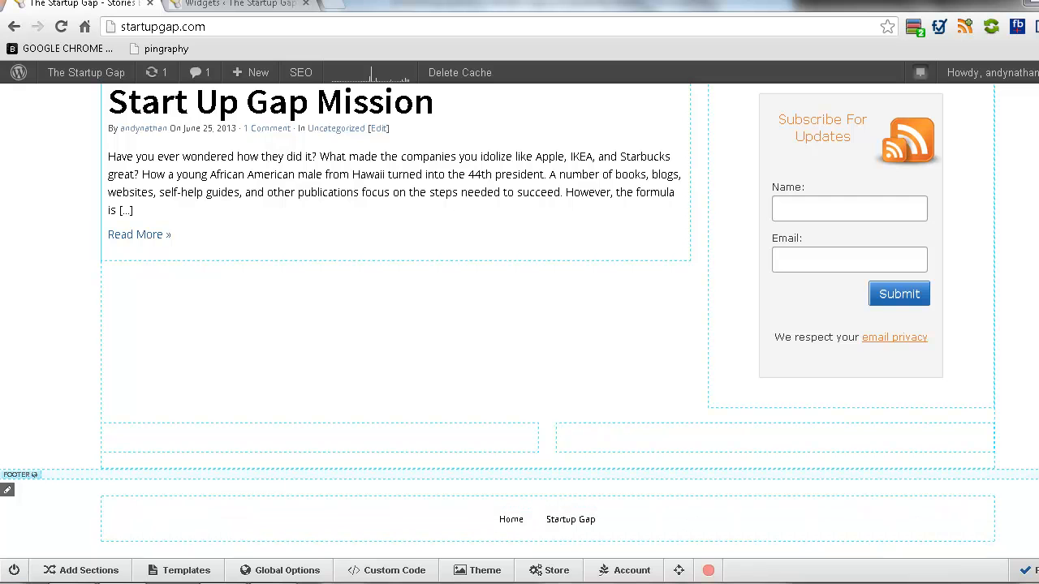
Find PostAuthor under Your Sections and start dragging it into the left column
{"action": "left_click", "coordinate": [79, 570]}
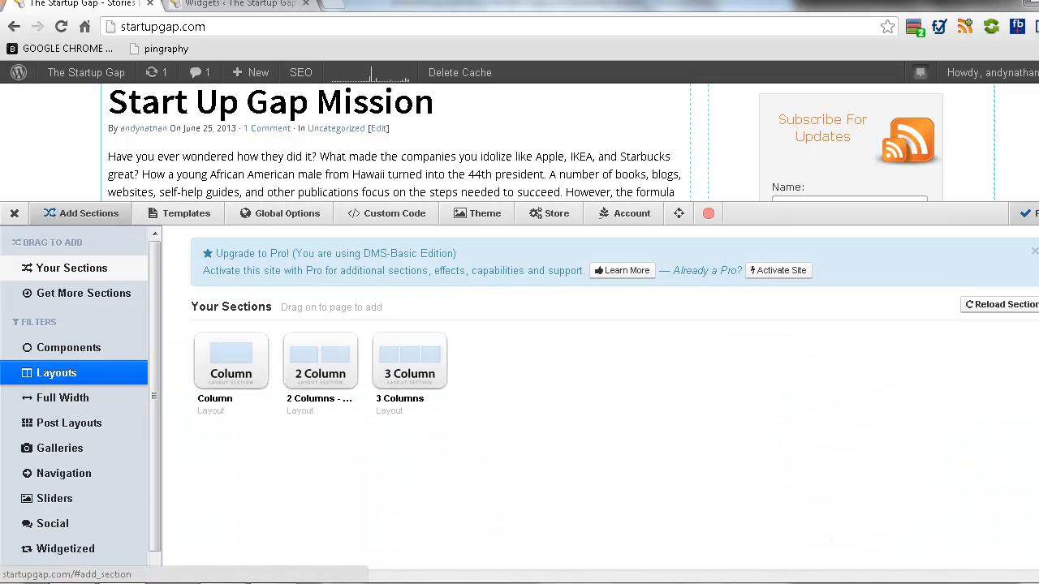
{"action": "left_click", "coordinate": [71, 268]}
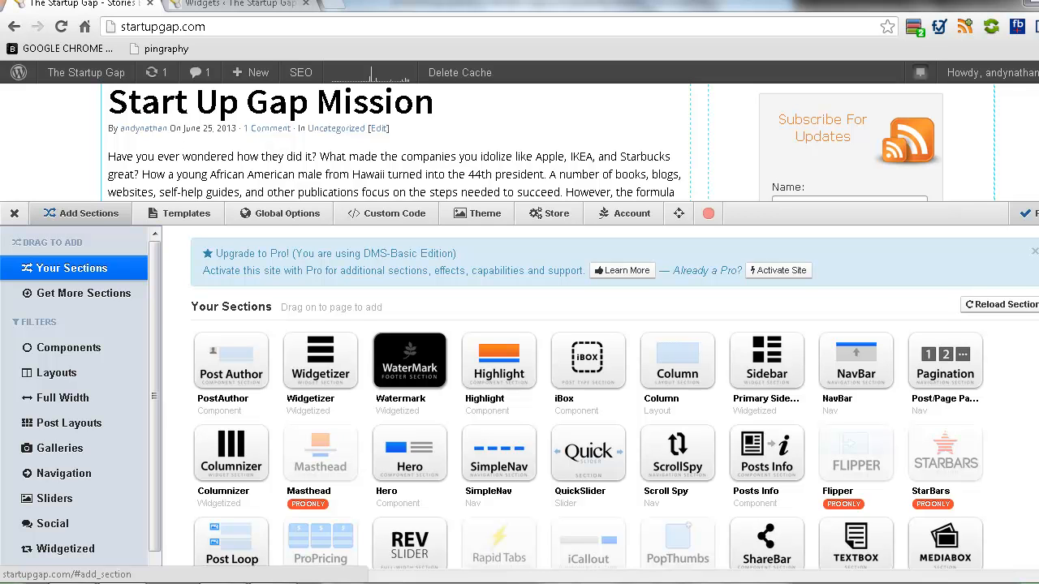
{"action": "scroll", "scroll_direction": "down", "scroll_amount": 3}
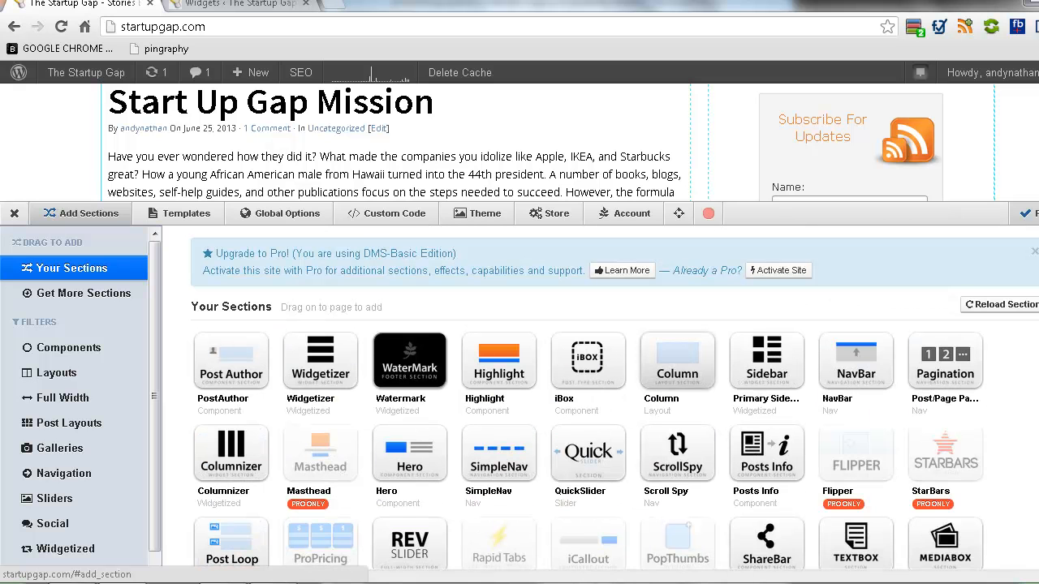
{"action": "scroll", "scroll_direction": "down", "scroll_amount": 3}
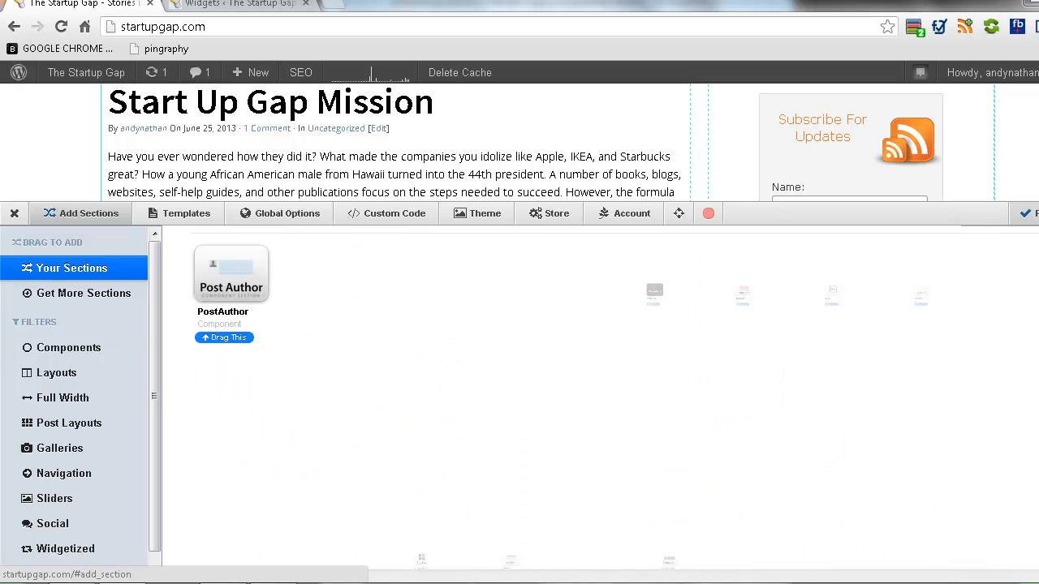
{"action": "left_click", "coordinate": [230, 273]}
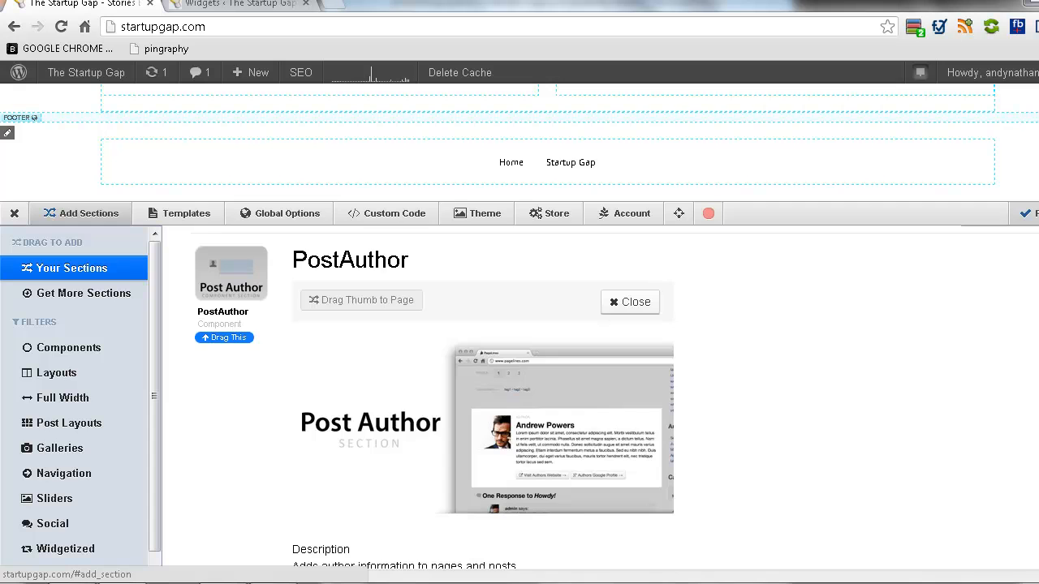
{"action": "left_click", "coordinate": [250, 71]}
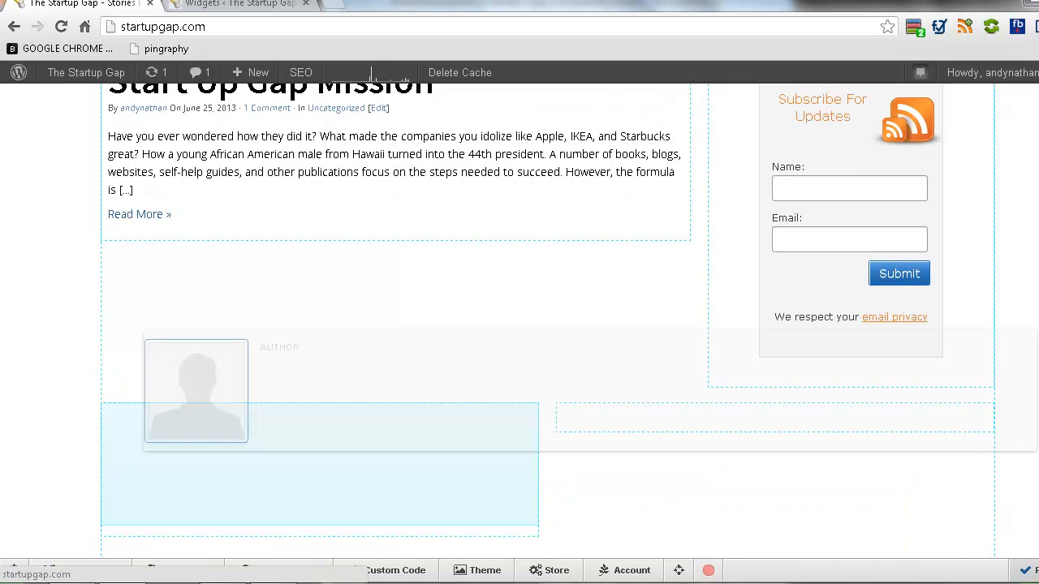
Drop PostAuthor into the left column and bring the Add Sections library back up
{"action": "scroll", "scroll_direction": "down", "scroll_amount": 3}
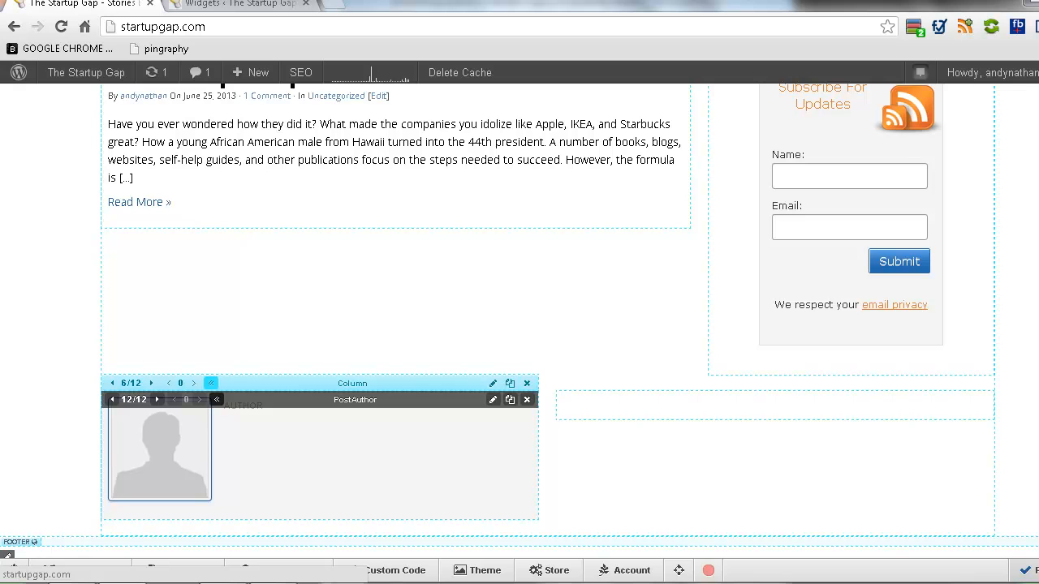
{"action": "mouse_move", "coordinate": [494, 400]}
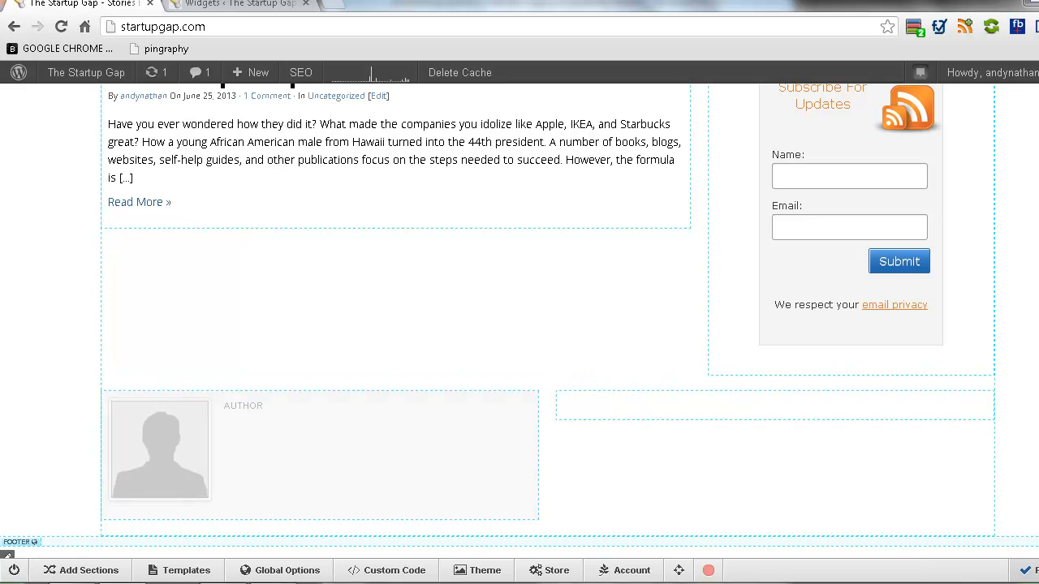
{"action": "left_click", "coordinate": [88, 570]}
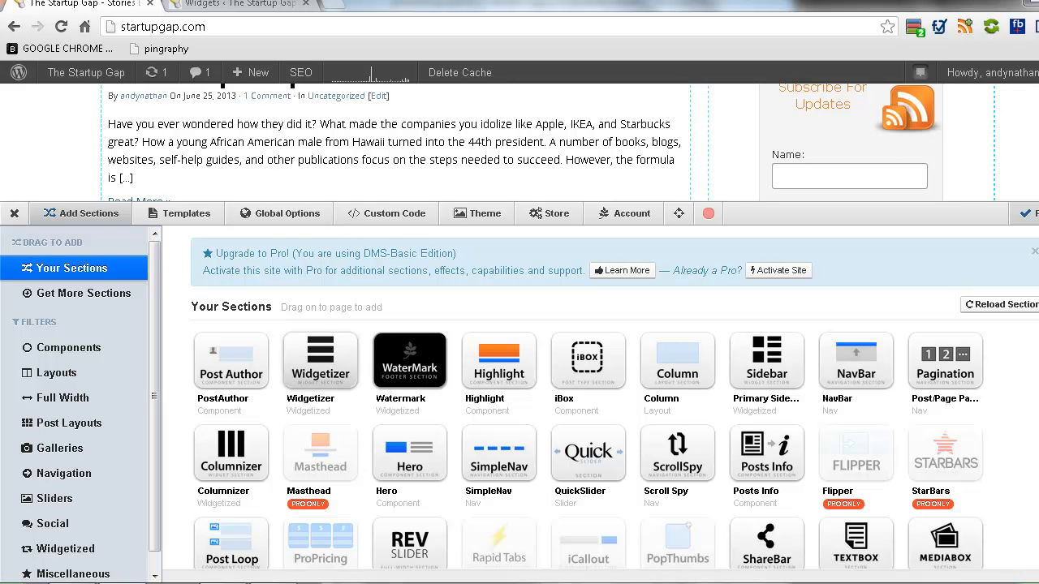
{"action": "scroll", "scroll_direction": "down", "scroll_amount": 3}
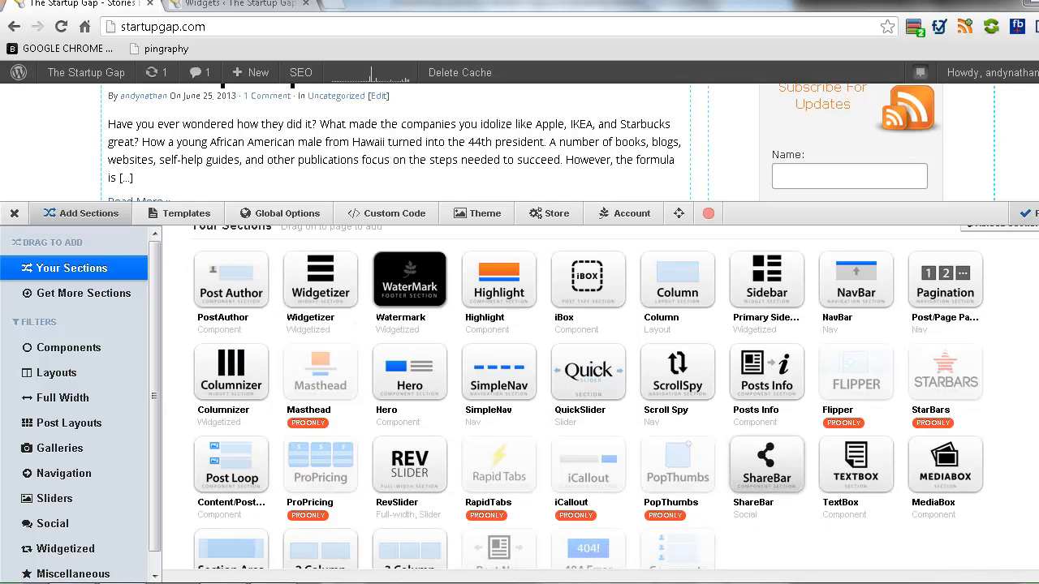
{"action": "left_click", "coordinate": [766, 464]}
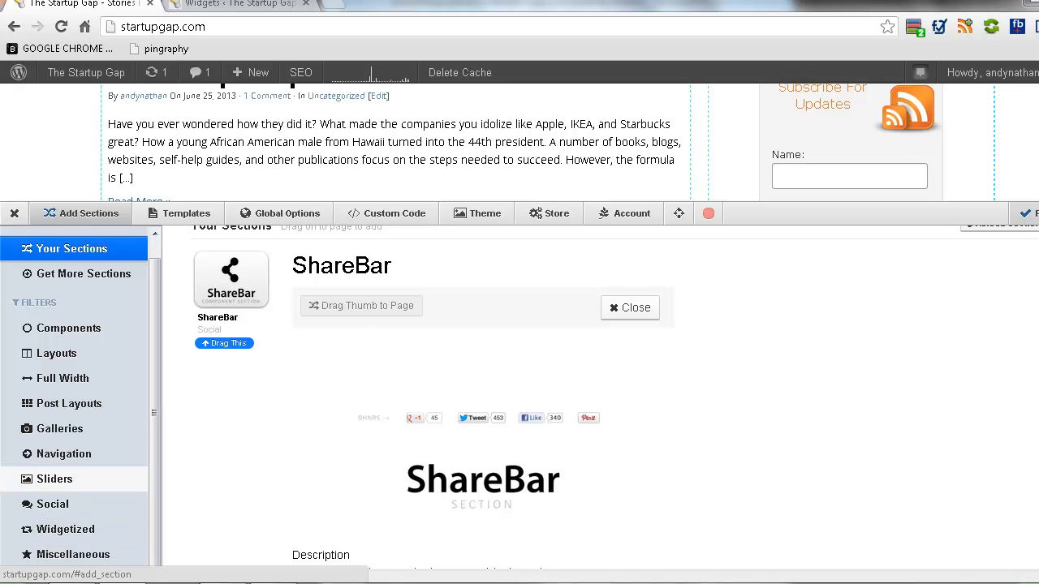
{"action": "left_click", "coordinate": [55, 479]}
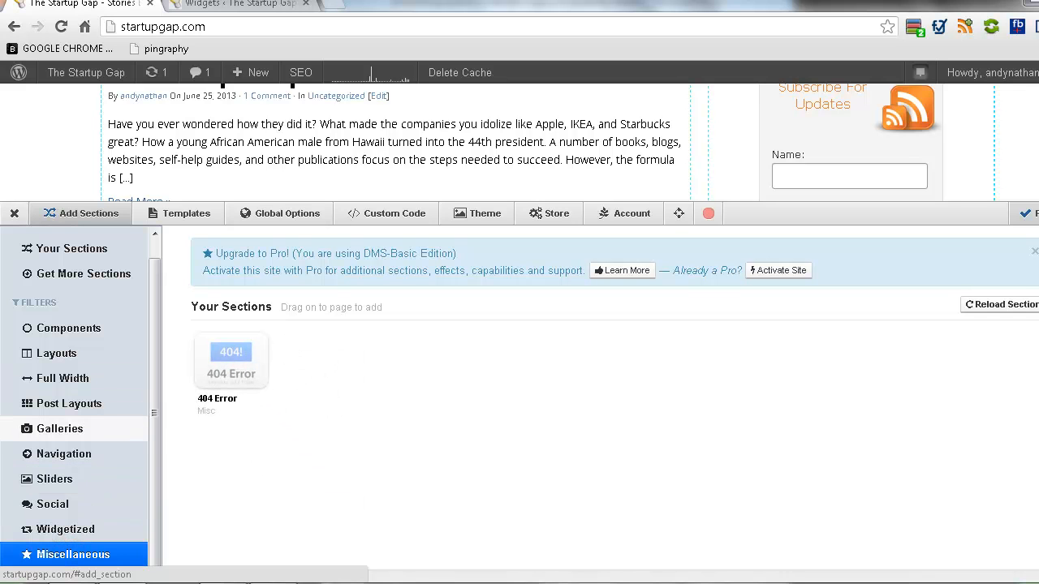
{"action": "left_click", "coordinate": [59, 429]}
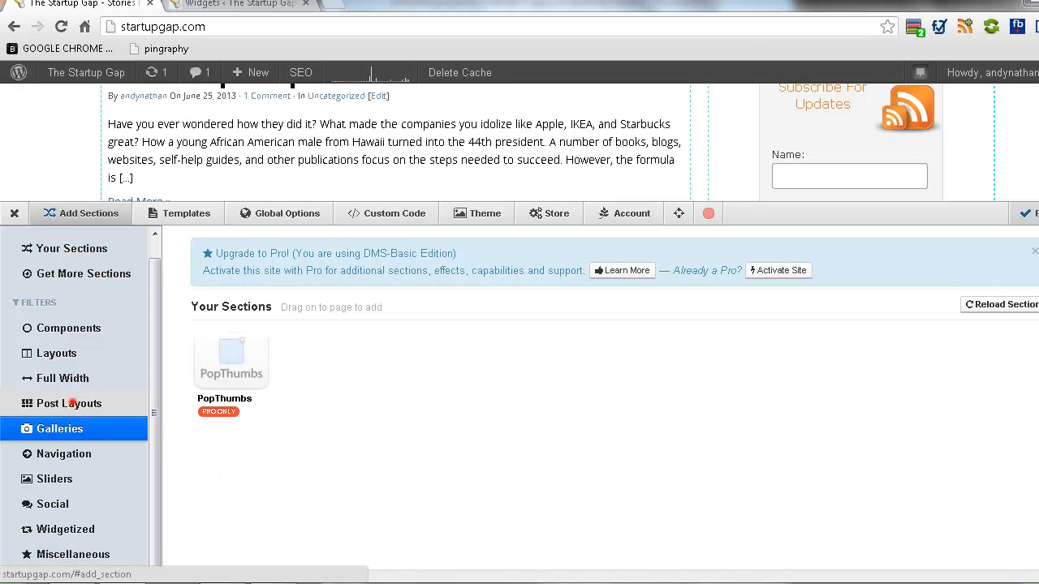
{"action": "left_click", "coordinate": [68, 402]}
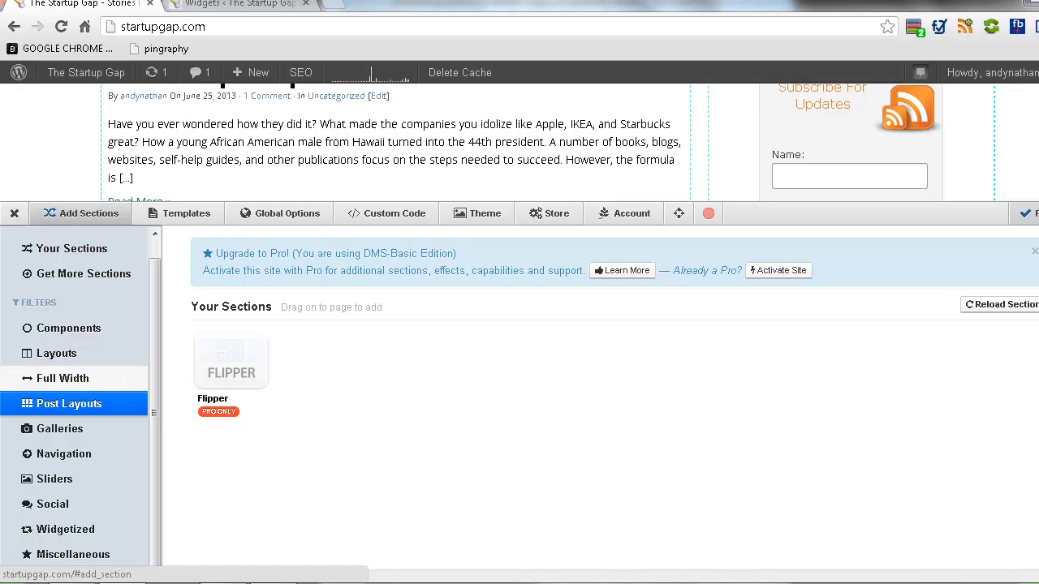
{"action": "left_click", "coordinate": [61, 378]}
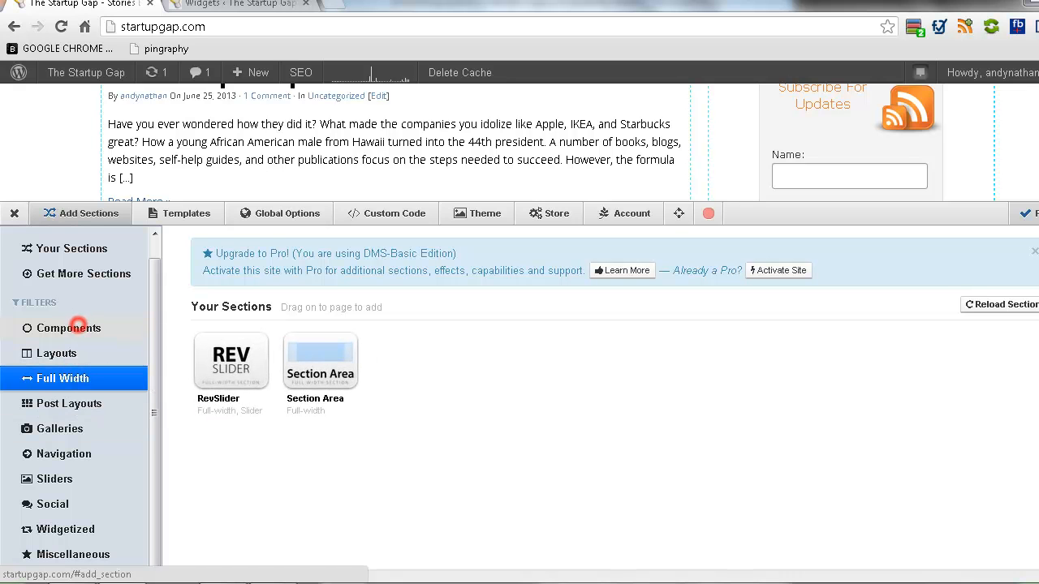
{"action": "left_click", "coordinate": [67, 328]}
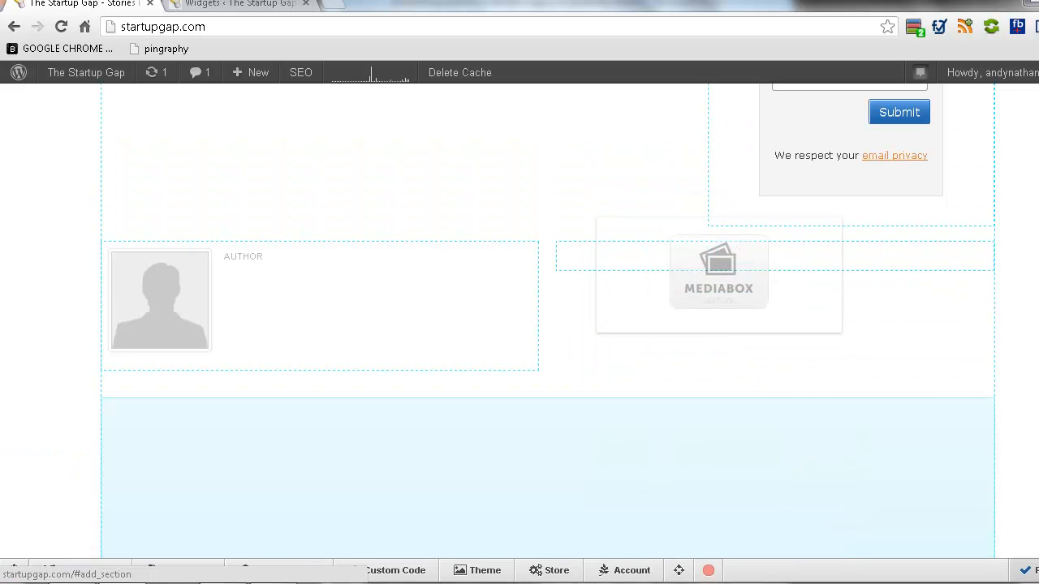
Put a MediaBox in the right column and bring up its Section Options
{"action": "scroll", "scroll_direction": "down", "scroll_amount": 3}
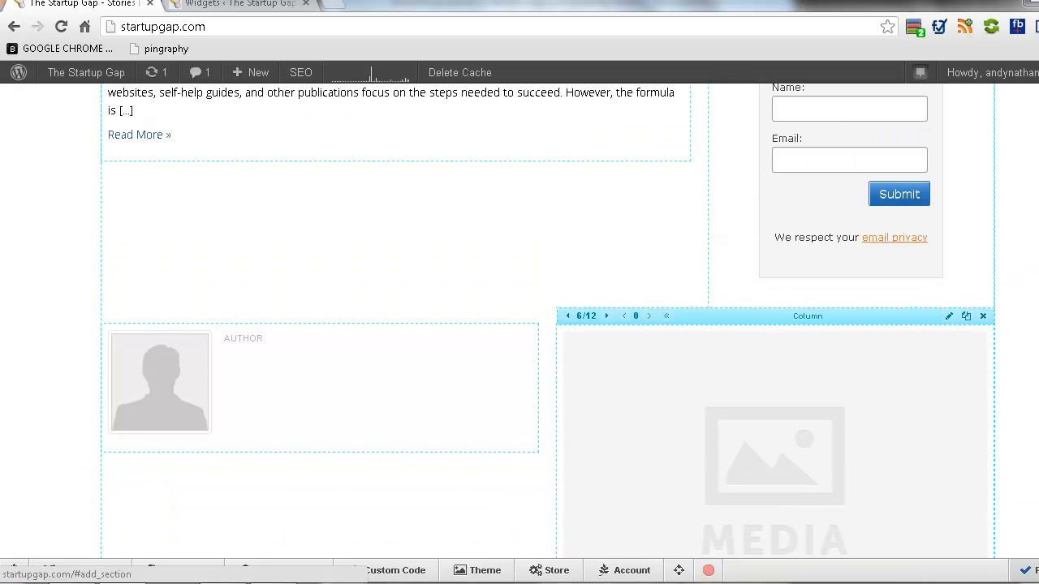
{"action": "scroll", "scroll_direction": "down", "scroll_amount": 3}
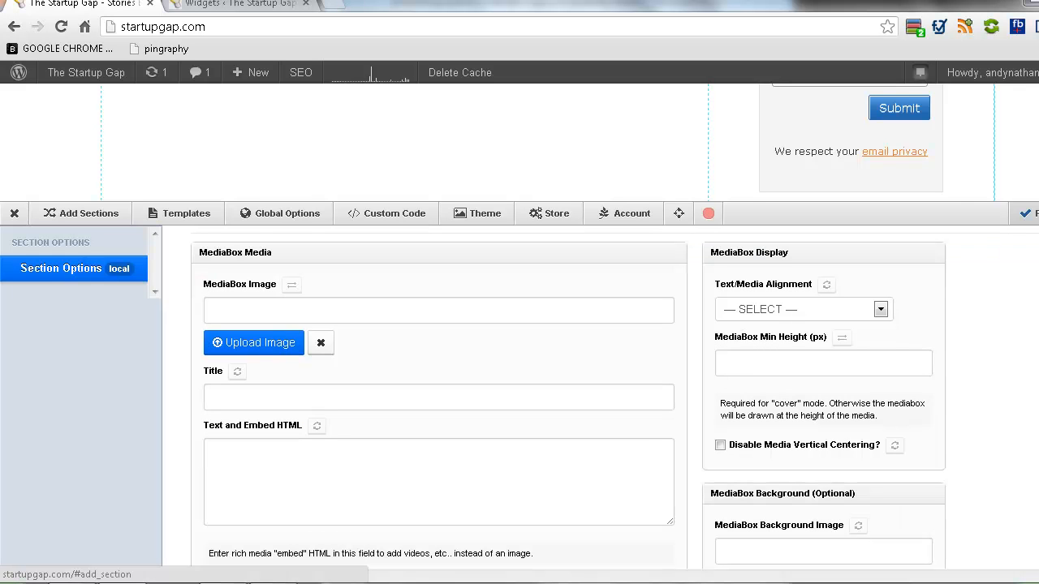
Review the MediaBox options and Viewport Animation choices, then close without changes
{"action": "left_click", "coordinate": [253, 341]}
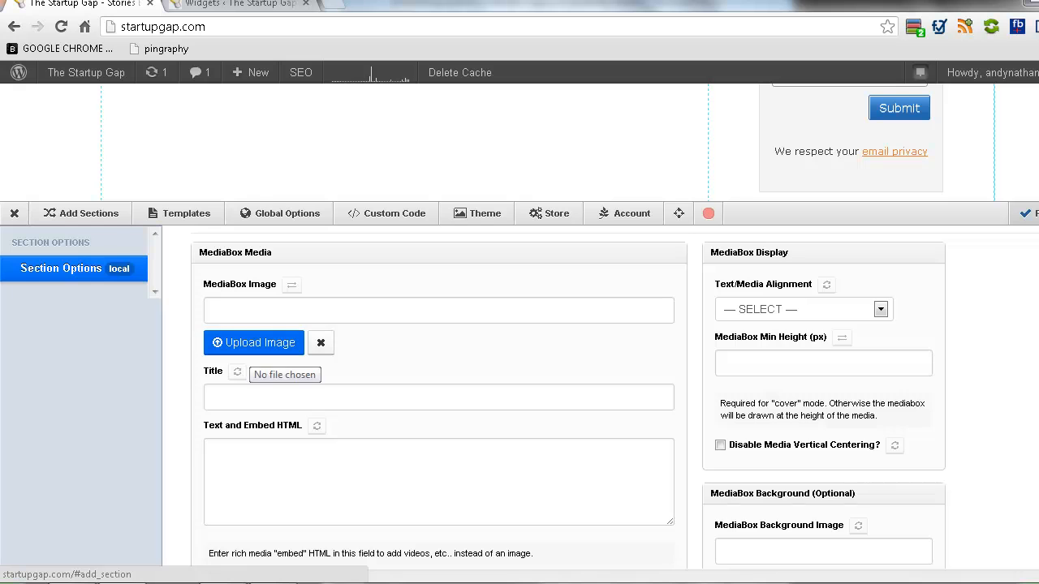
{"action": "scroll", "scroll_direction": "down", "scroll_amount": 3}
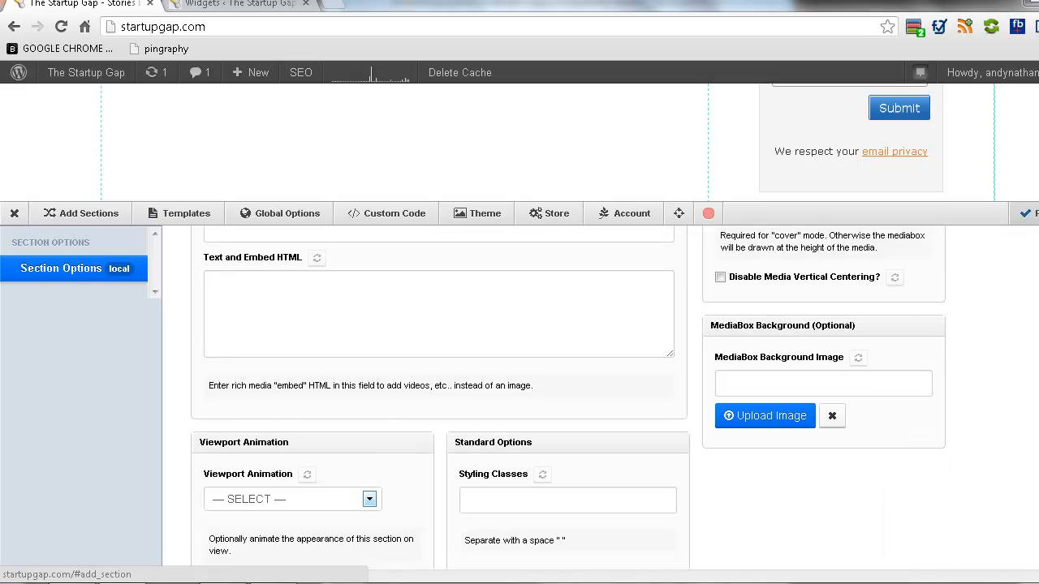
{"action": "left_click", "coordinate": [290, 498]}
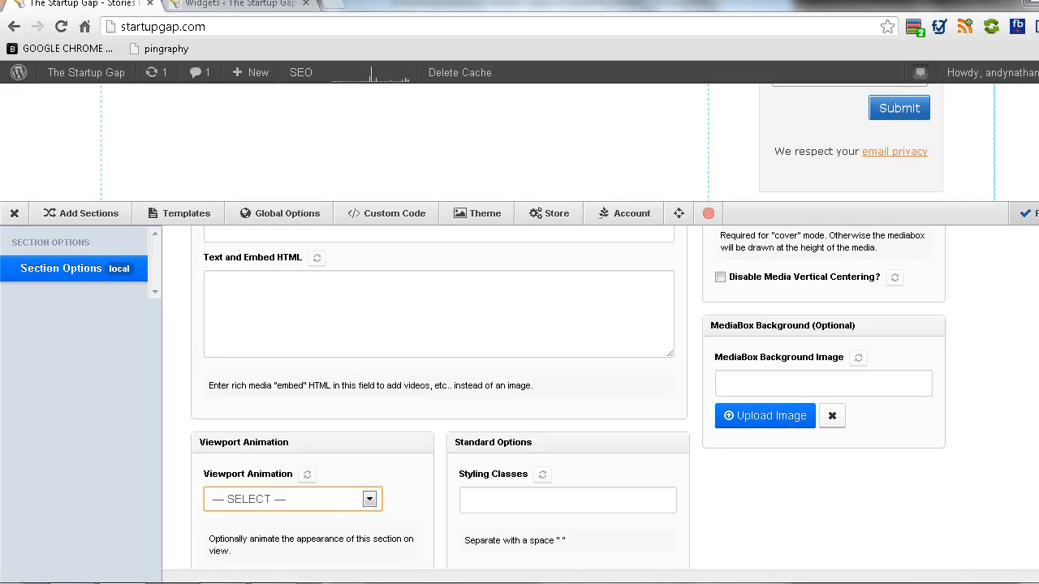
{"action": "scroll", "scroll_direction": "down", "scroll_amount": 3}
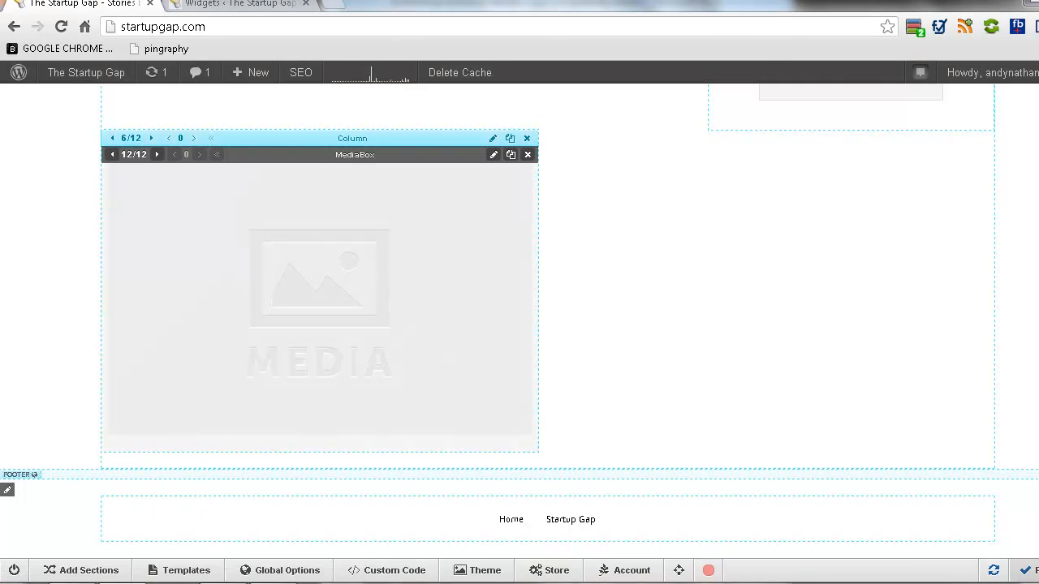
Delete the MediaBox column, confirm in the Are you sure? dialog, and refresh the homepage
{"action": "left_click", "coordinate": [527, 138]}
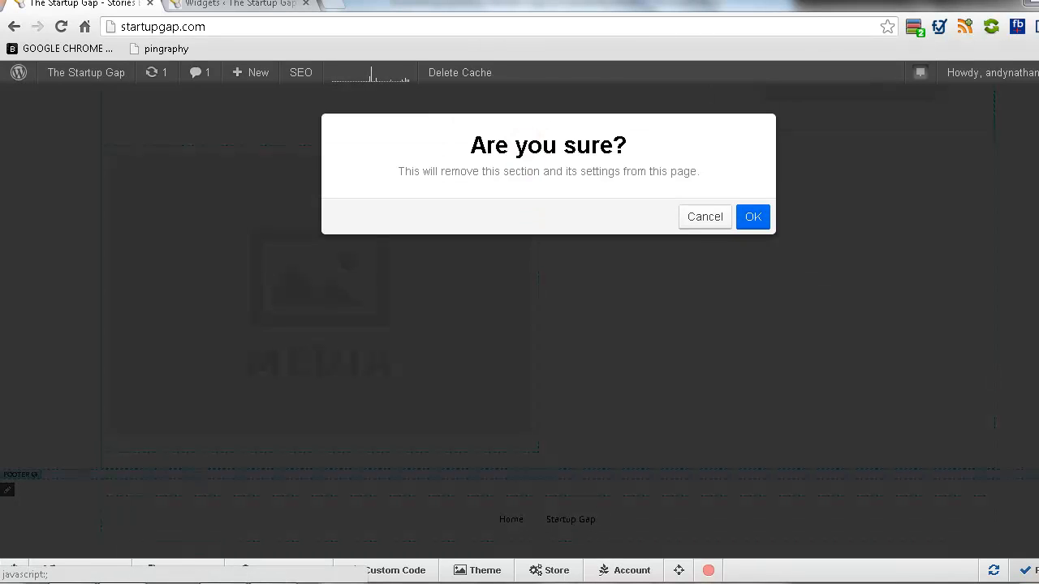
{"action": "left_click", "coordinate": [704, 218]}
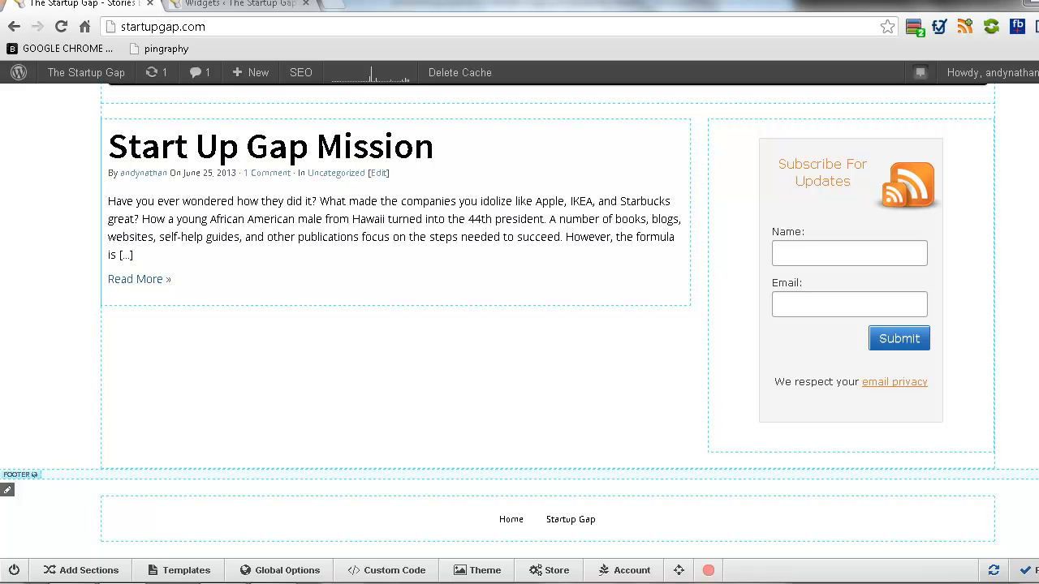
{"action": "left_click", "coordinate": [993, 571]}
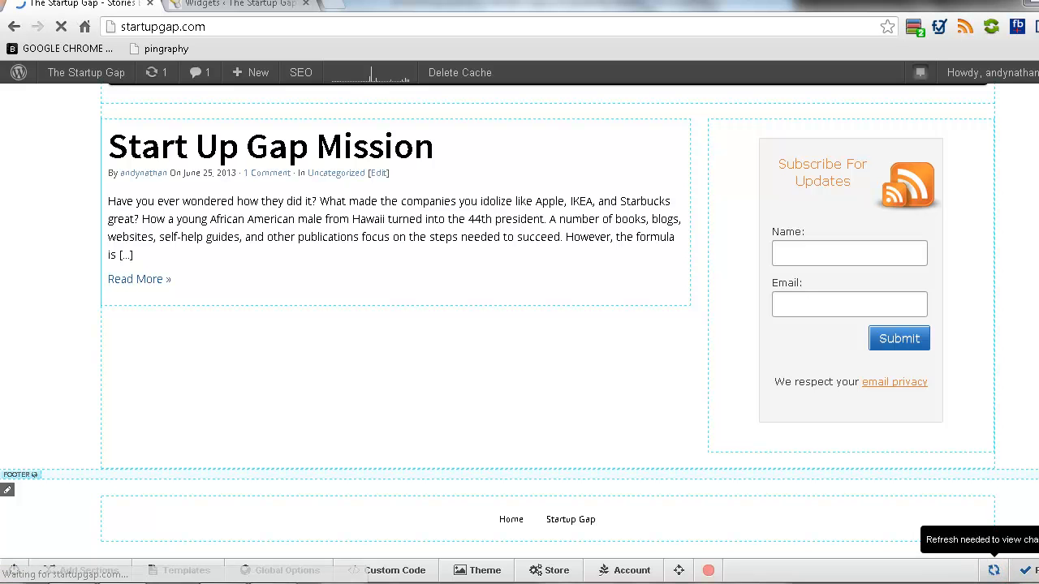